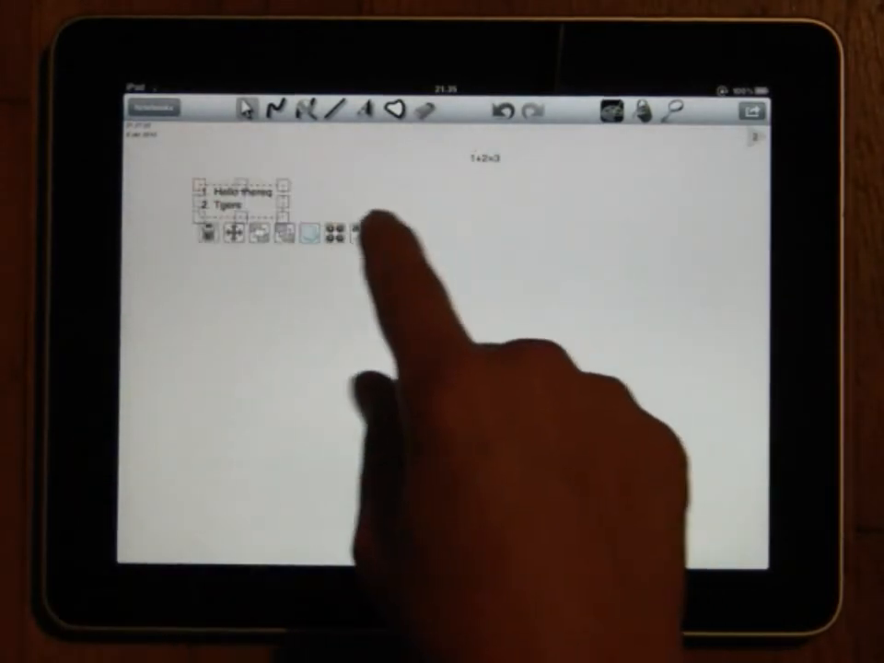
- Show the Translate popover for the text object with English-to-Swedish language pickers
{"action": "left_click", "coordinate": [328, 228]}
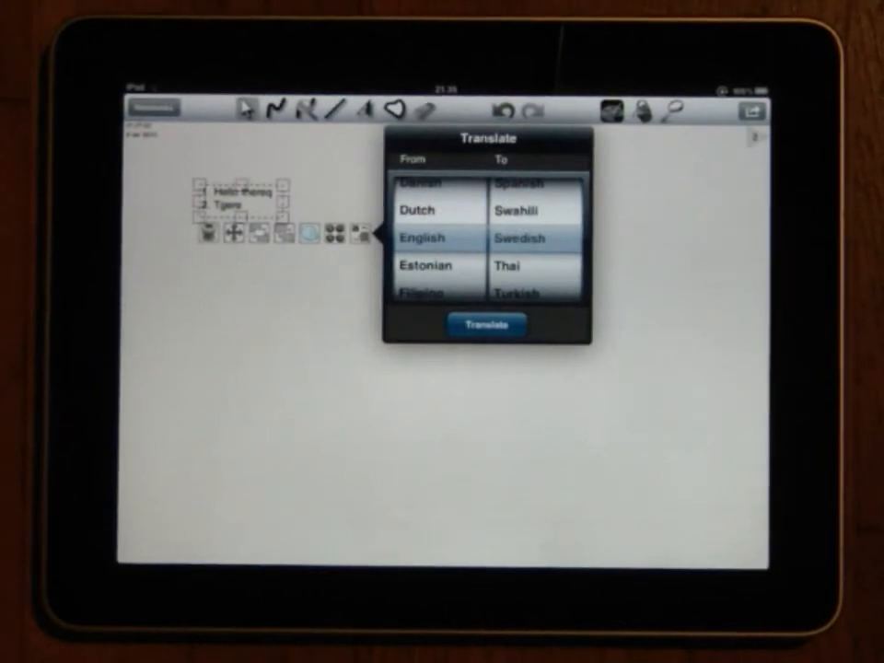